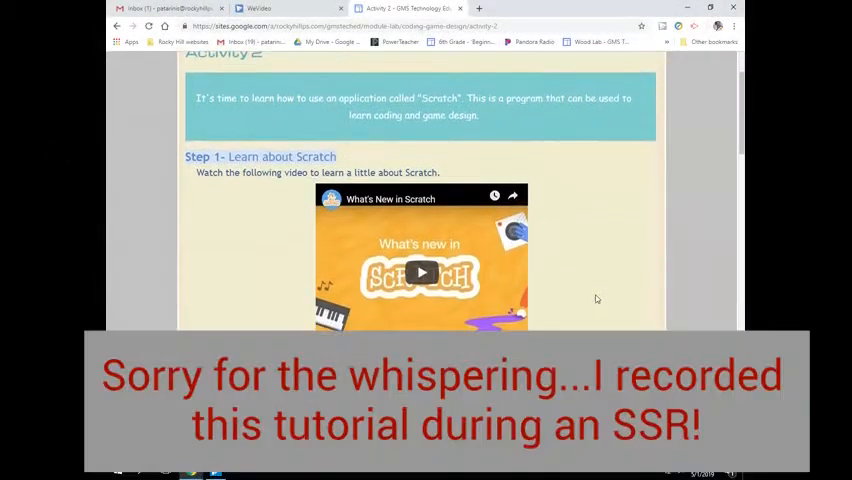
Scroll the Activity 2 page down to the embedded 'What is Scratch?' video
{"action": "scroll", "scroll_direction": "down", "scroll_amount": 3}
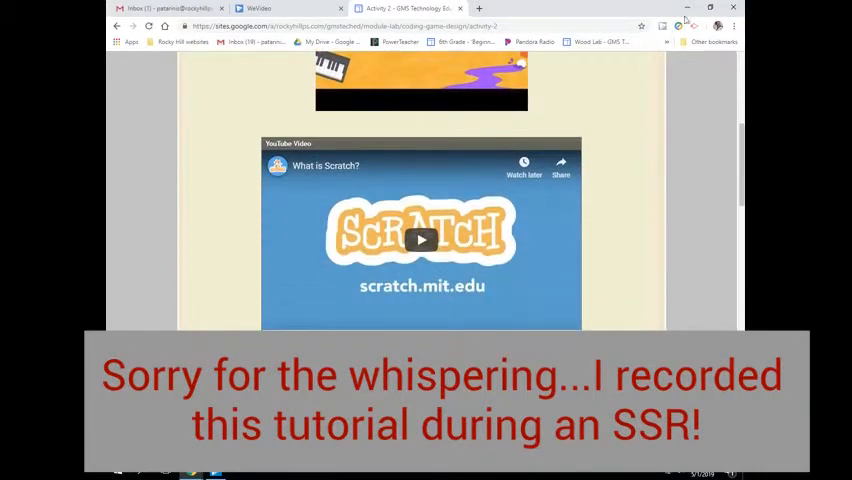
{"action": "mouse_move", "coordinate": [710, 8]}
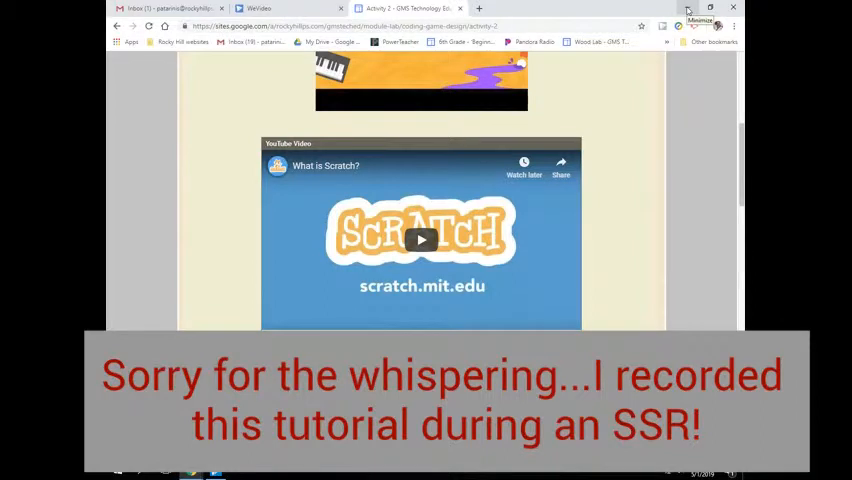
Minimize Chrome and open Scratch Desktop from its desktop icon's context menu
{"action": "left_click", "coordinate": [688, 9]}
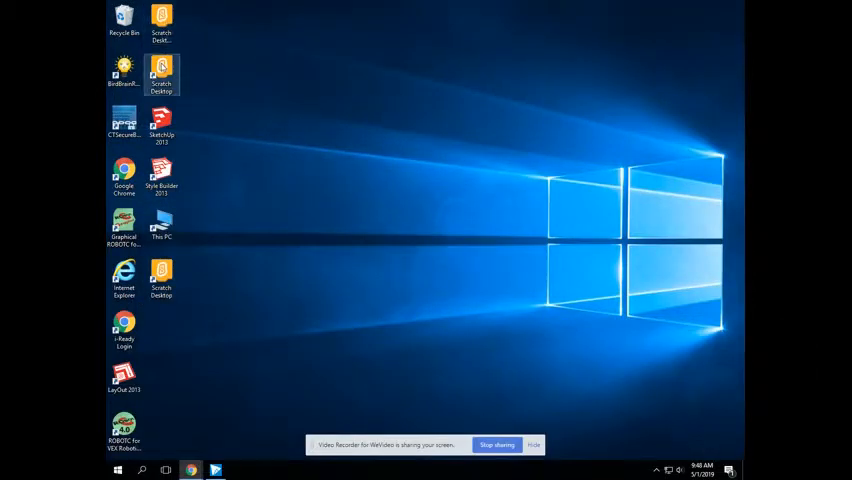
{"action": "mouse_move", "coordinate": [208, 86]}
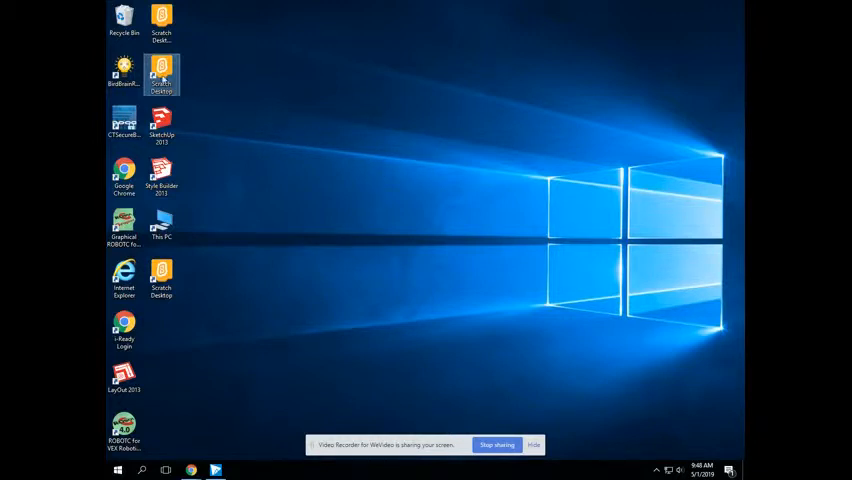
{"action": "right_click", "coordinate": [161, 72]}
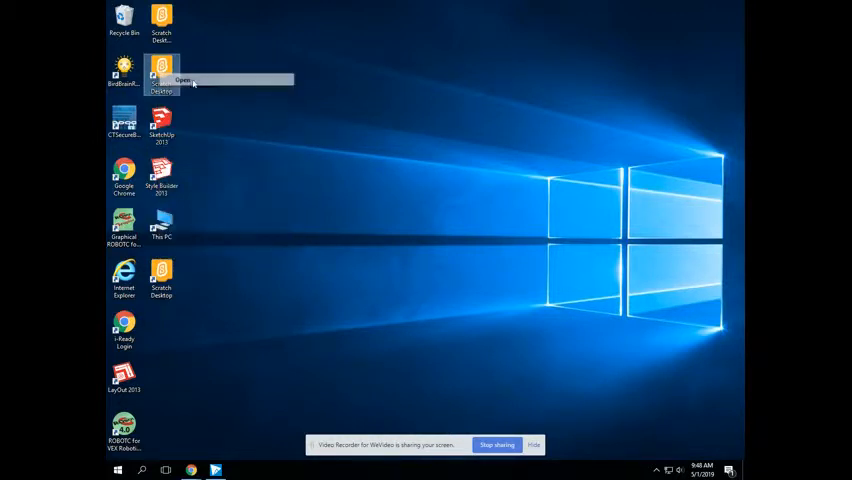
{"action": "left_click", "coordinate": [183, 80]}
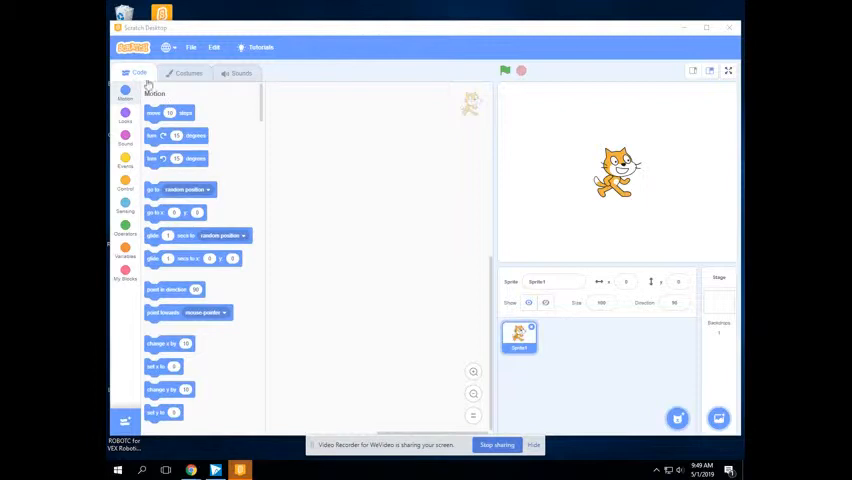
Browse the Looks, Events, Sensing and Variables block categories in turn
{"action": "left_click", "coordinate": [125, 134]}
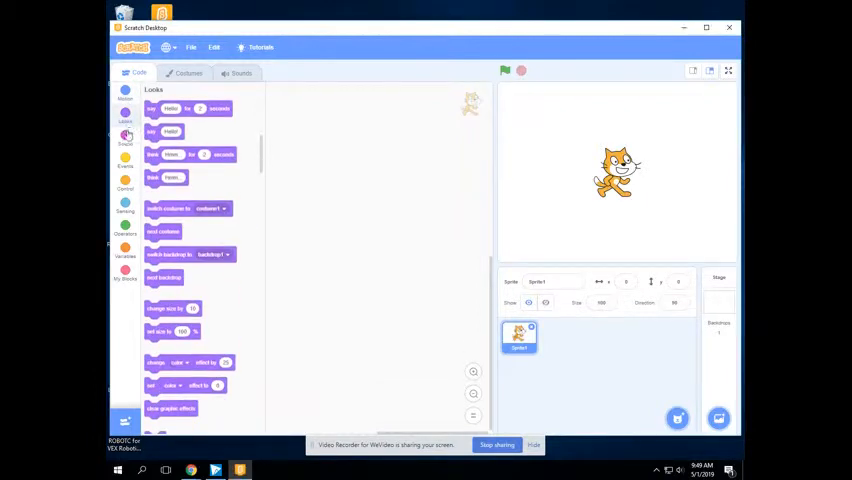
{"action": "left_click", "coordinate": [125, 160]}
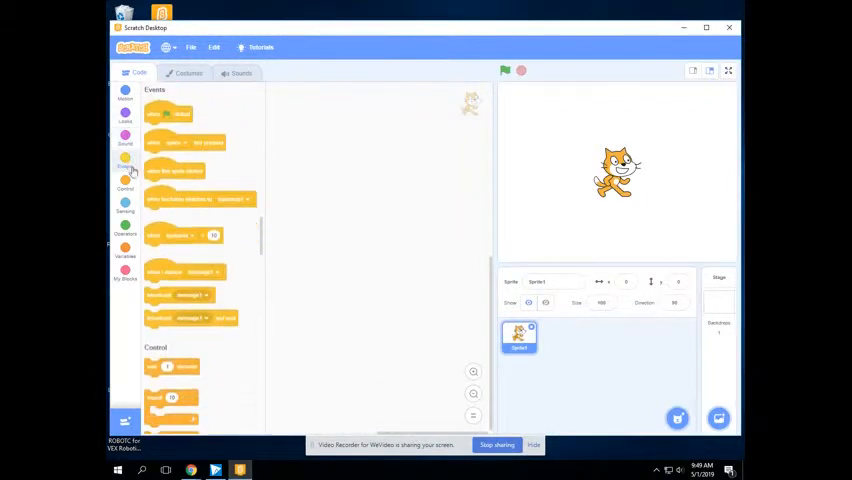
{"action": "left_click", "coordinate": [125, 205]}
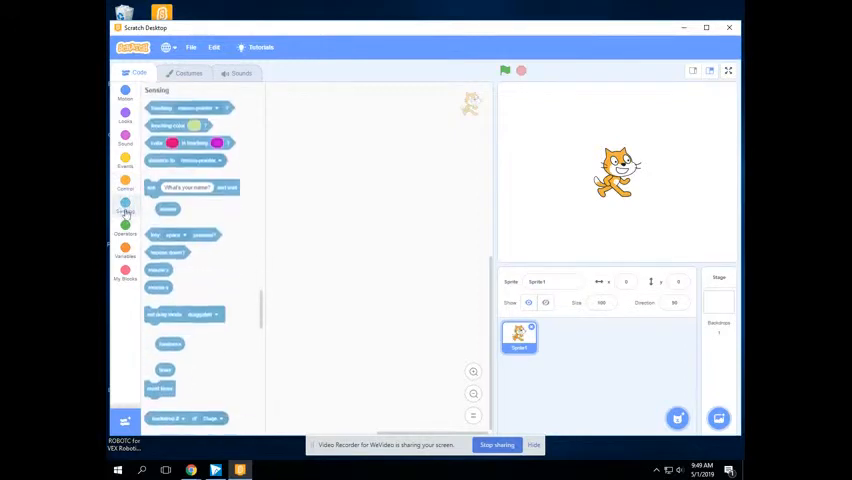
{"action": "left_click", "coordinate": [125, 248]}
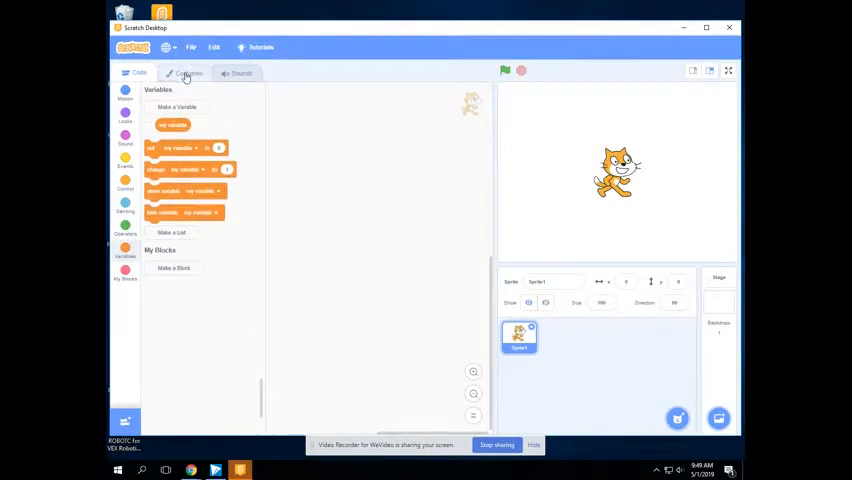
View the cat sprite's costumes, then its Meow sound in the Sounds editor
{"action": "left_click", "coordinate": [188, 72]}
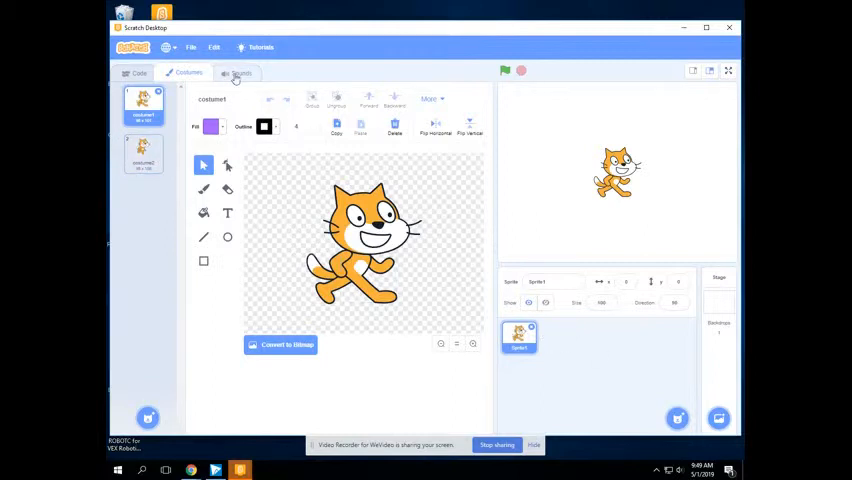
{"action": "left_click", "coordinate": [237, 73]}
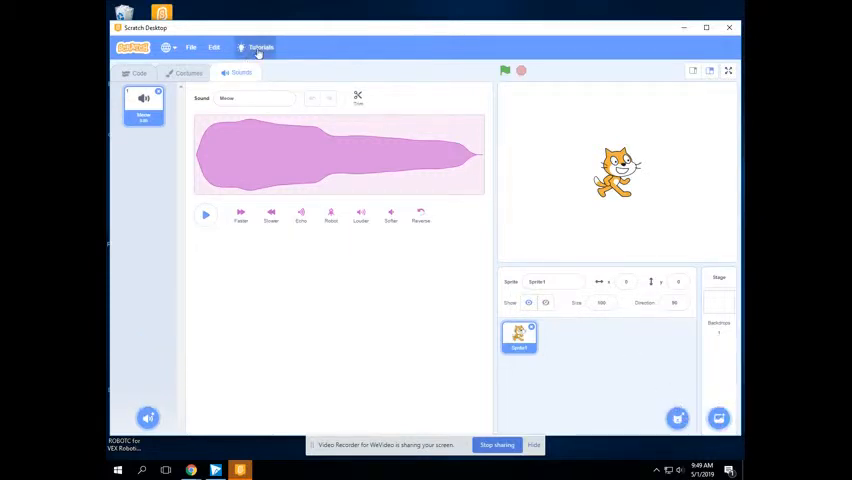
Show the tutorial library, then minimize one Scratch window and close the extra one
{"action": "left_click", "coordinate": [261, 47]}
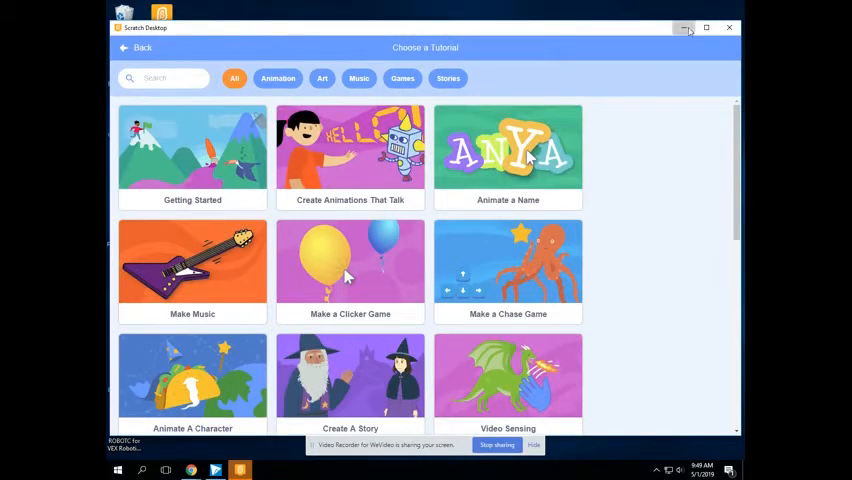
{"action": "left_click", "coordinate": [137, 47]}
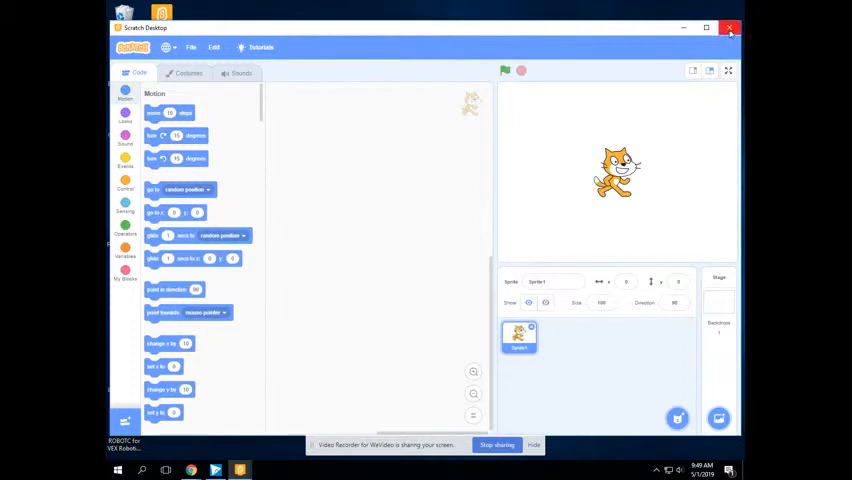
{"action": "left_click", "coordinate": [730, 27]}
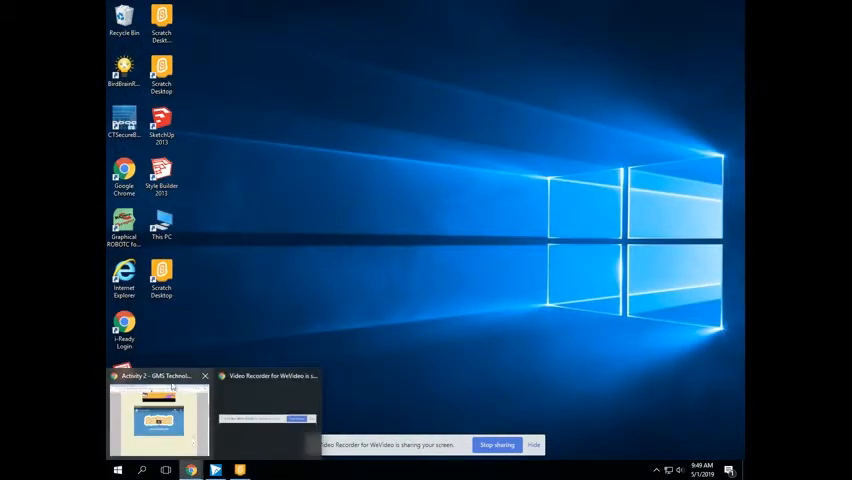
Restore Chrome, visit the Computer Science & Game Design page, then return to Scratch
{"action": "left_click", "coordinate": [158, 415]}
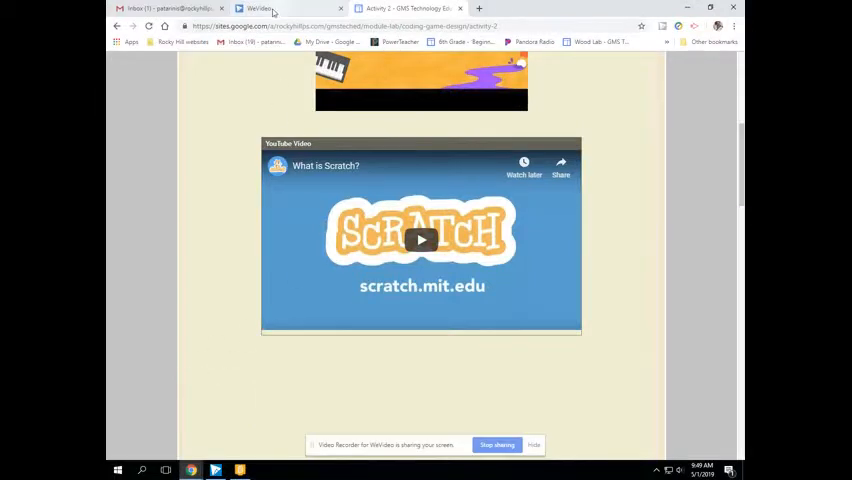
{"action": "mouse_move", "coordinate": [378, 186]}
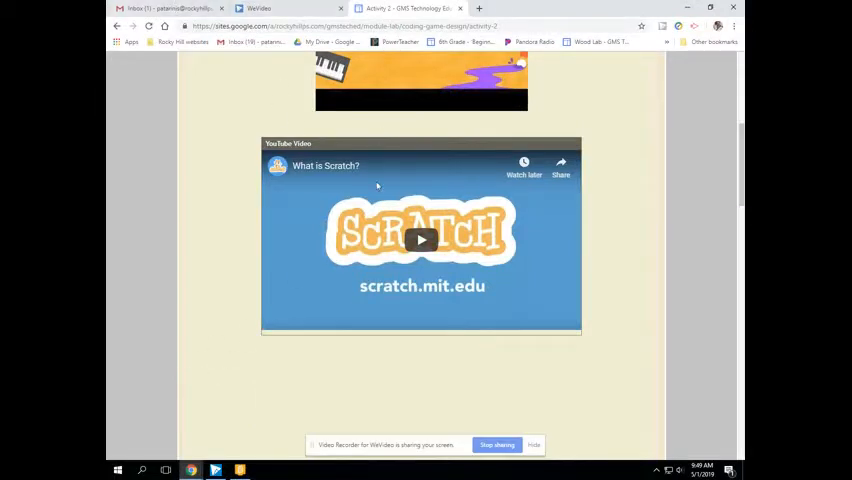
{"action": "scroll", "scroll_direction": "up", "scroll_amount": 3}
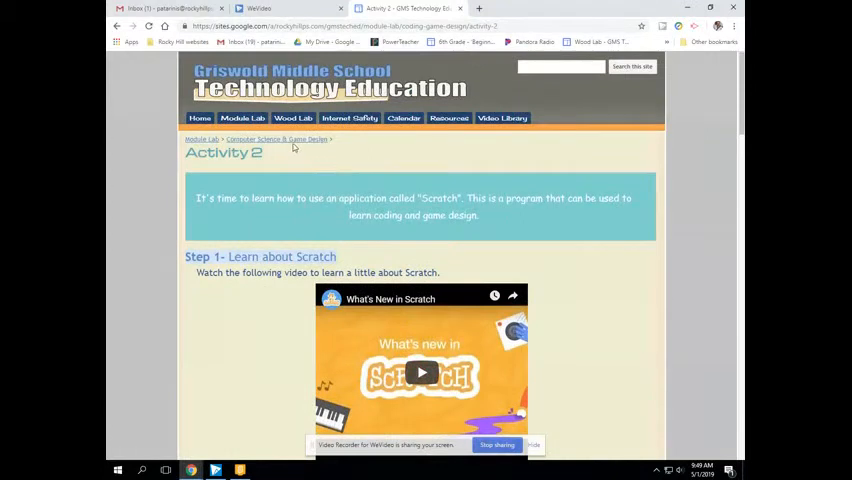
{"action": "left_click", "coordinate": [275, 139]}
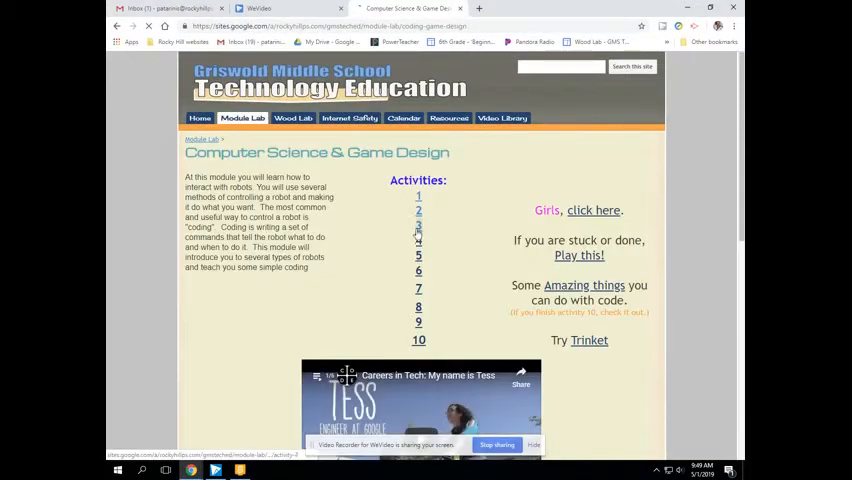
{"action": "left_click", "coordinate": [418, 224]}
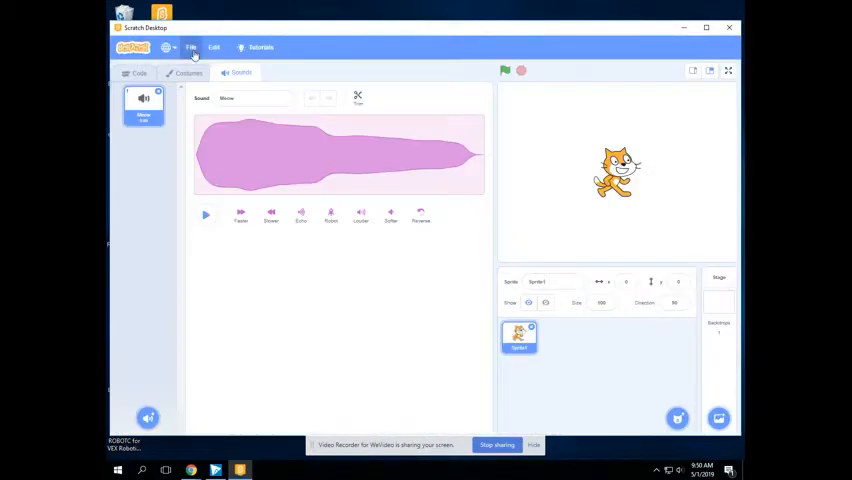
Choose the Getting Started card from the Tutorials library
{"action": "left_click", "coordinate": [261, 47]}
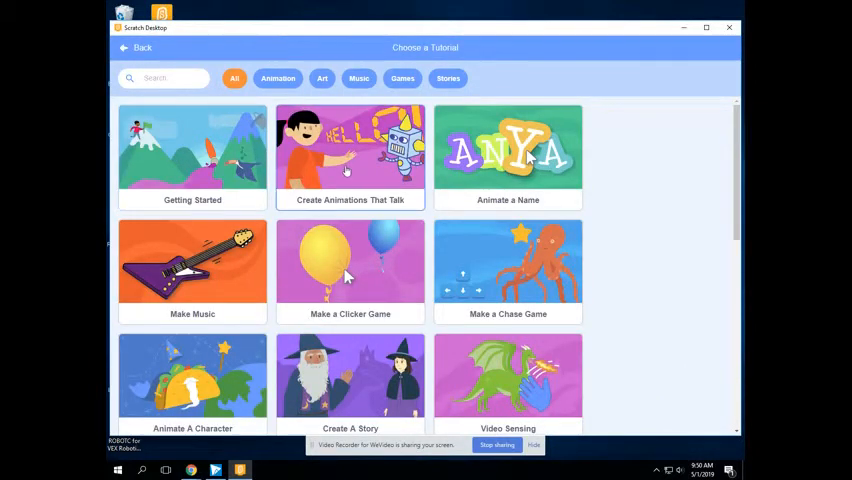
{"action": "mouse_move", "coordinate": [190, 160]}
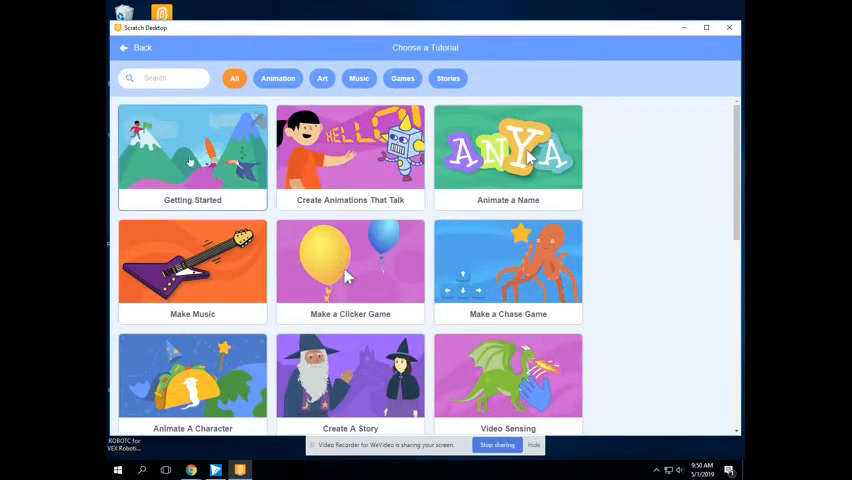
{"action": "left_click", "coordinate": [192, 150]}
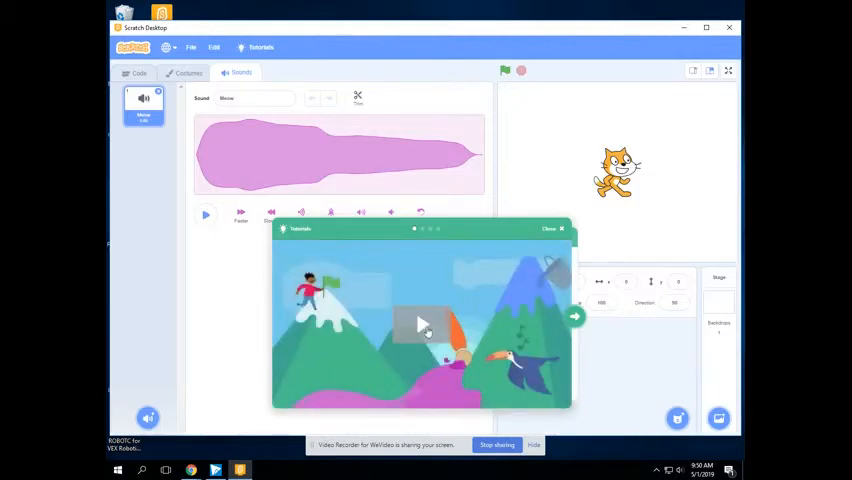
Play the Getting Started tutorial video and switch to the Code tab behind it
{"action": "left_click", "coordinate": [421, 324]}
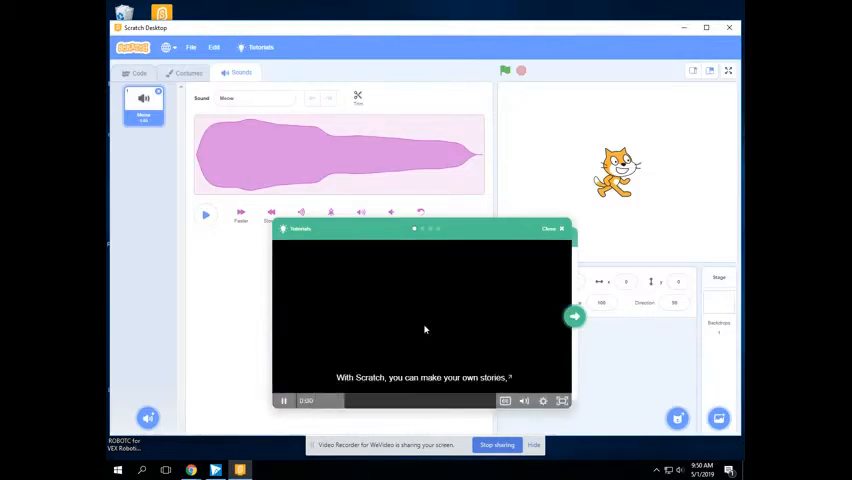
{"action": "left_click", "coordinate": [283, 400]}
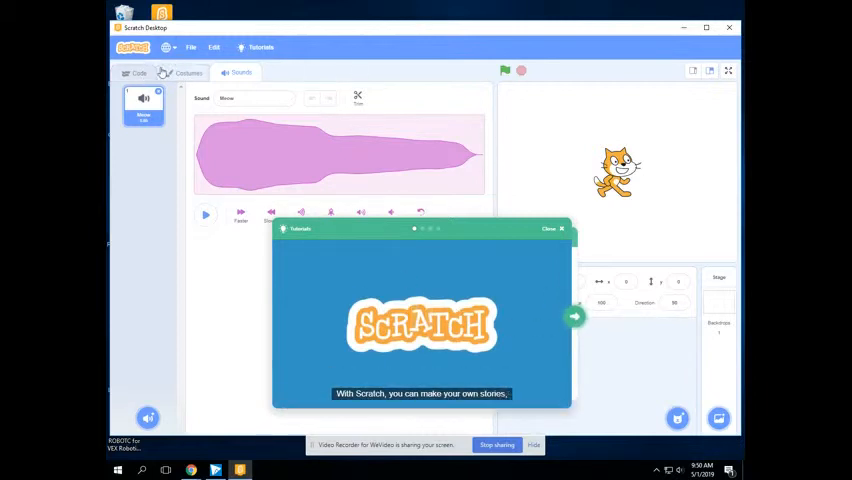
{"action": "left_click", "coordinate": [138, 72]}
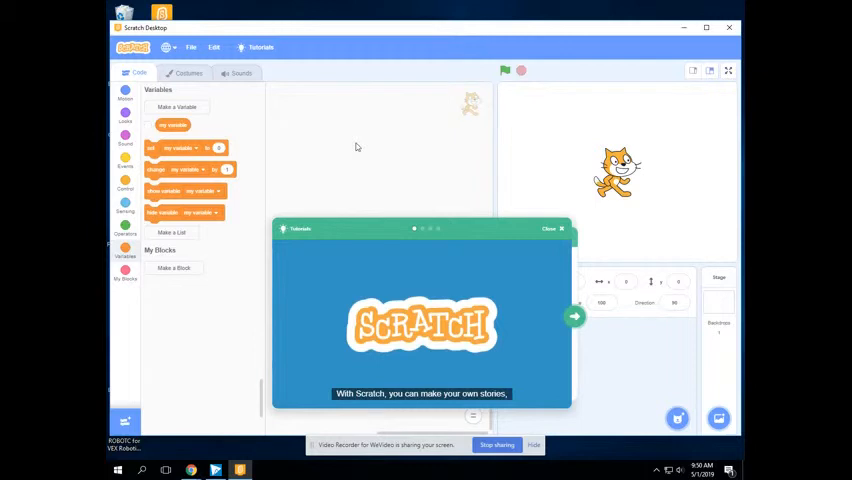
{"action": "mouse_move", "coordinate": [394, 133]}
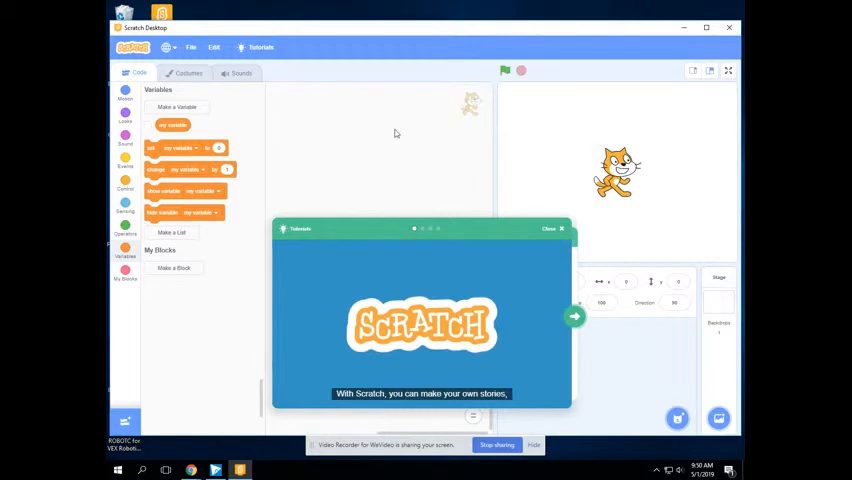
{"action": "mouse_move", "coordinate": [665, 51]}
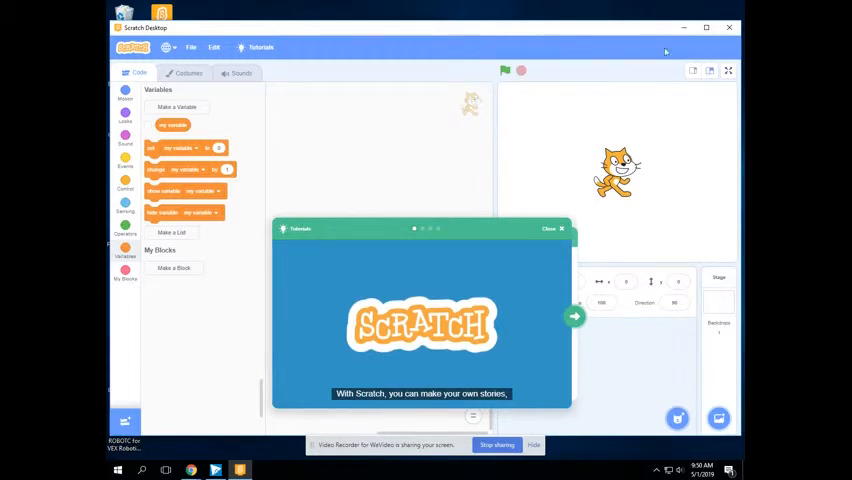